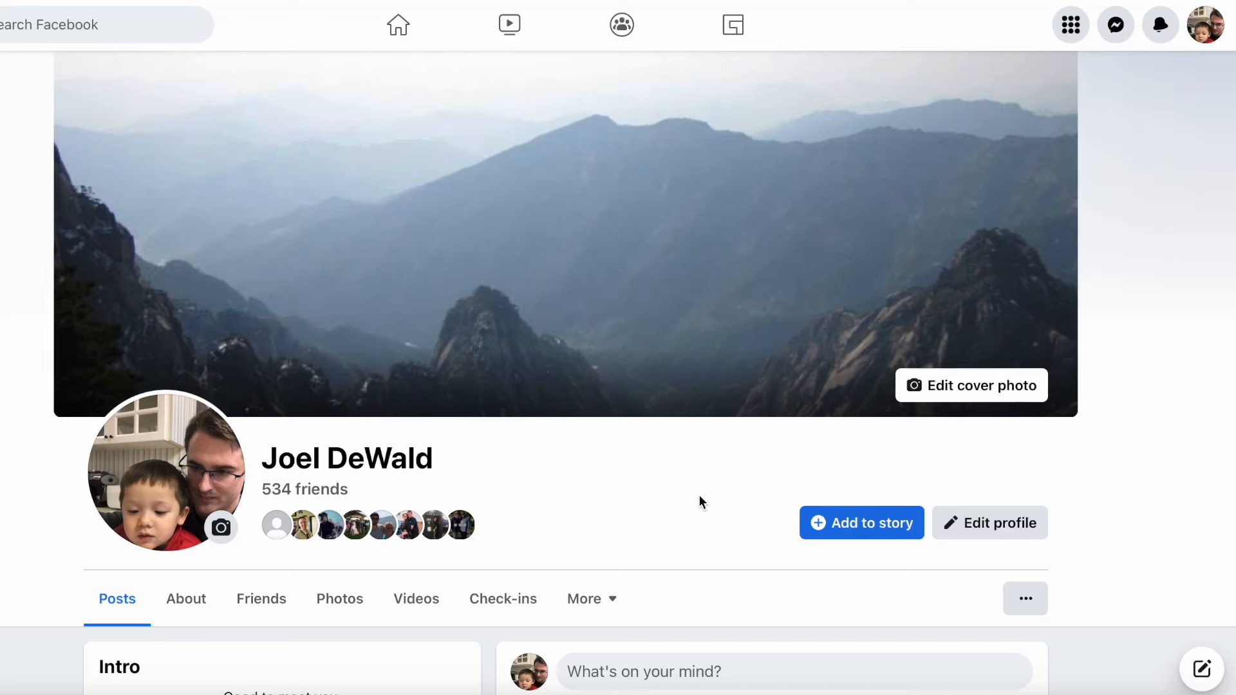
pyautogui.moveTo(1047, 278)
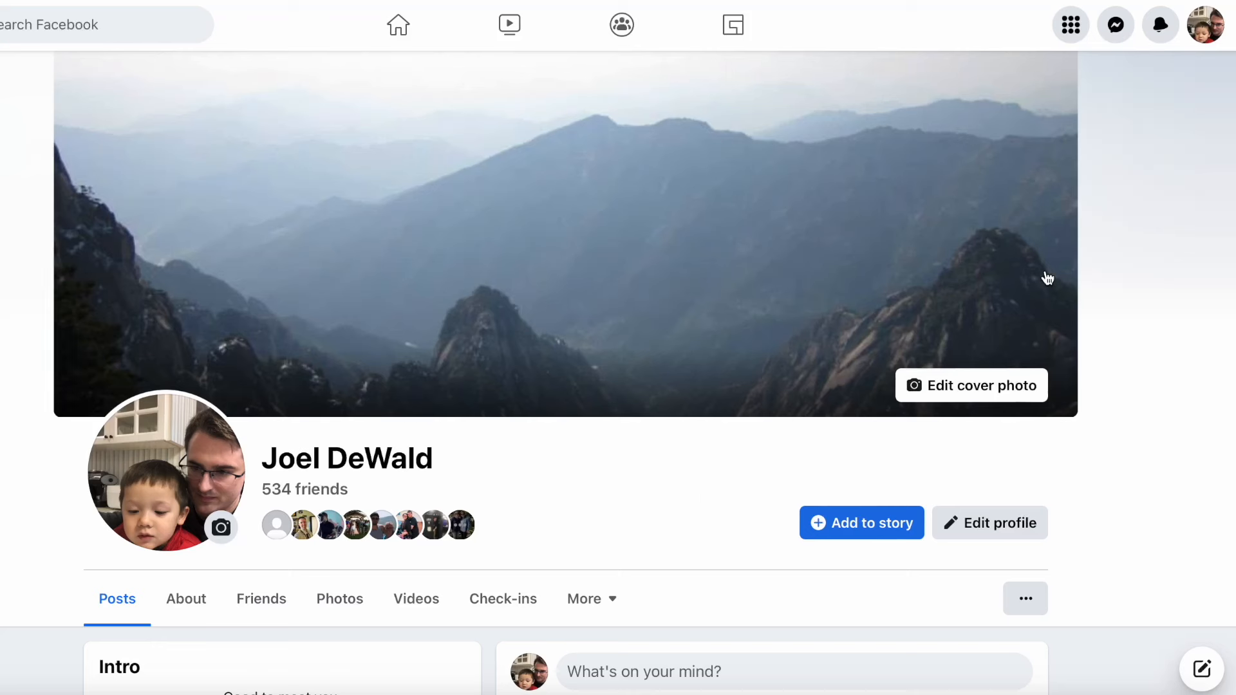
pyautogui.moveTo(1205, 25)
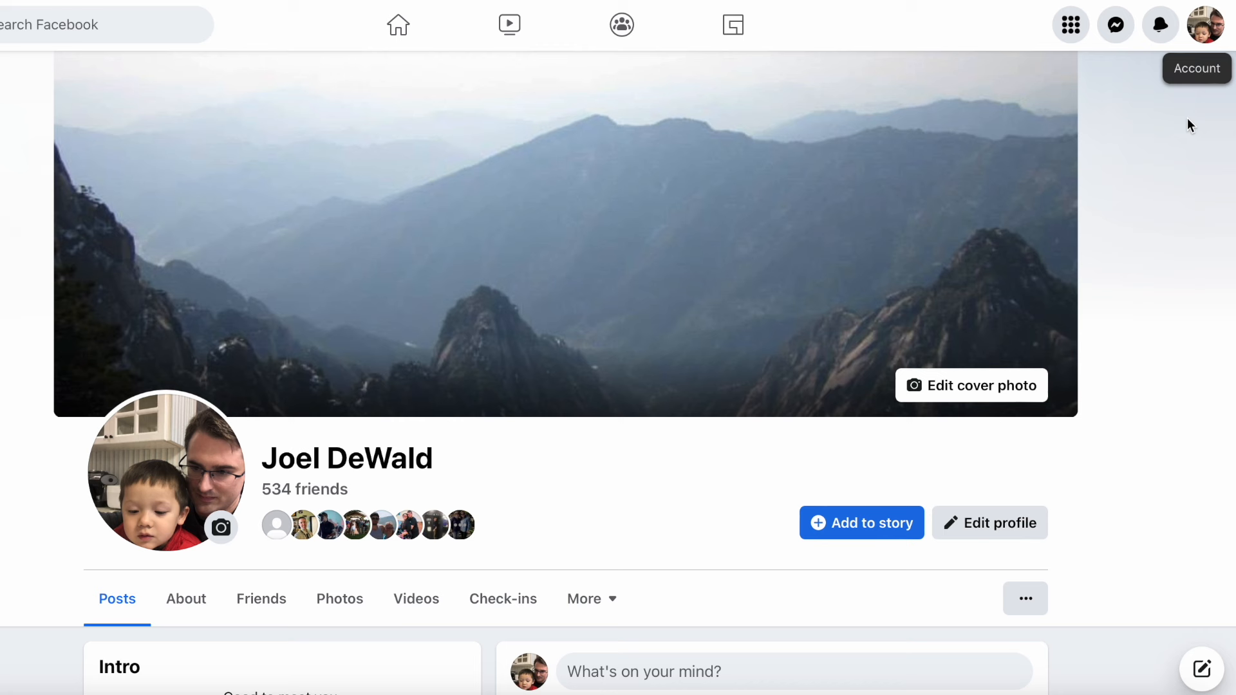
pyautogui.moveTo(1161, 175)
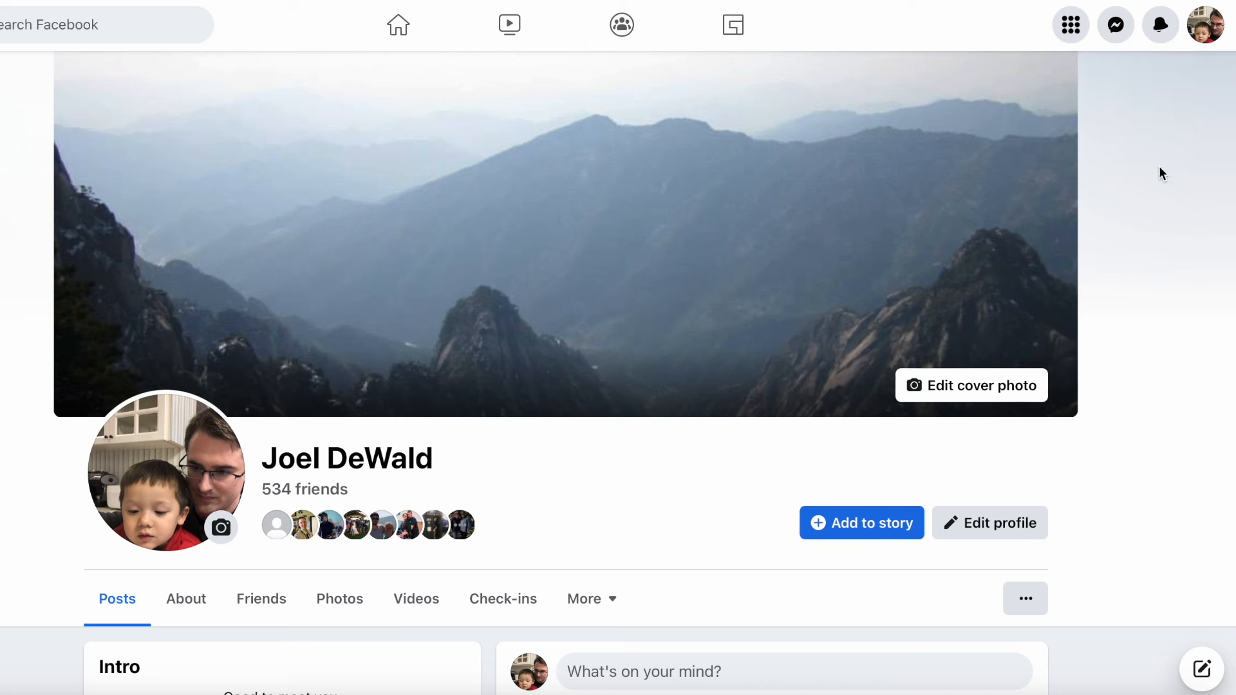
pyautogui.moveTo(1205, 24)
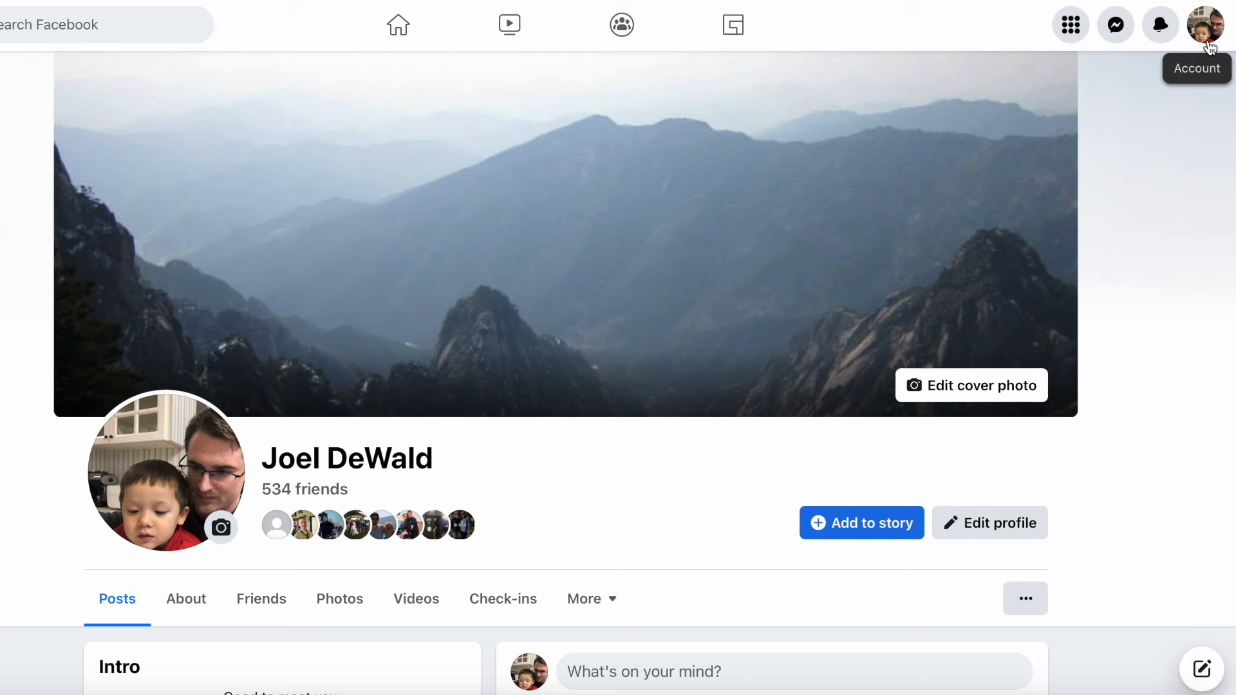
pyautogui.moveTo(1210, 42)
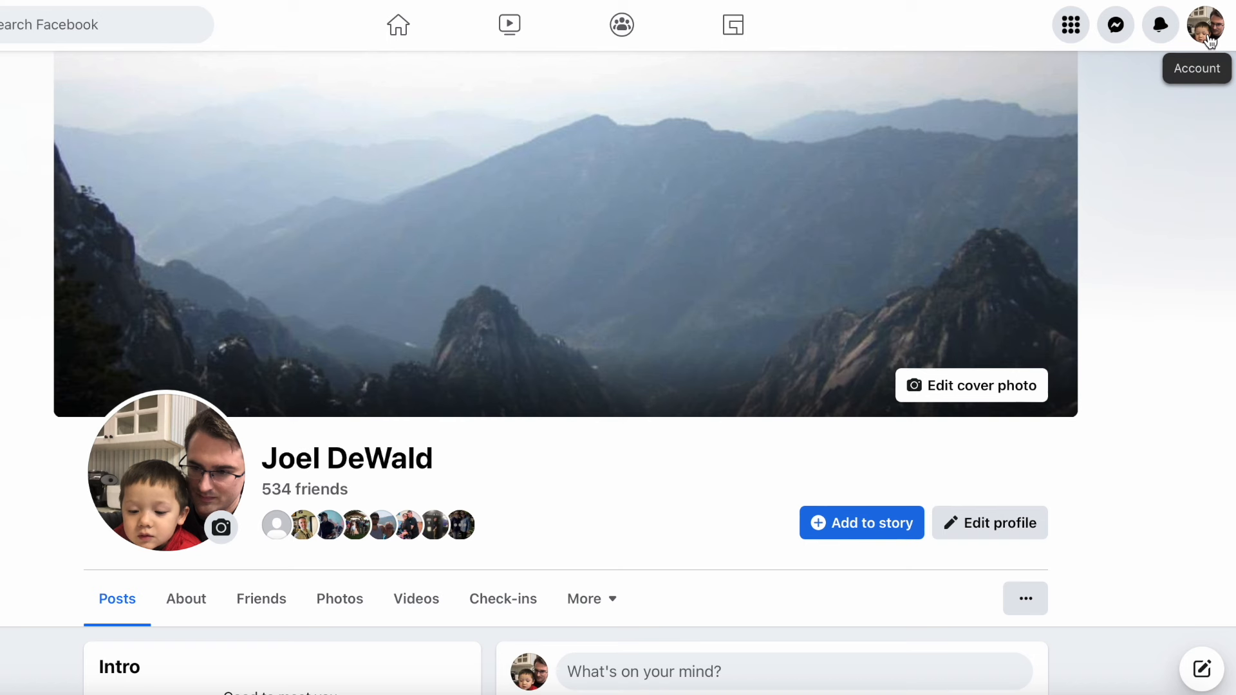
# Switch the account to act as the Papa Joel's Language Learning Page.
pyautogui.click(1204, 25)
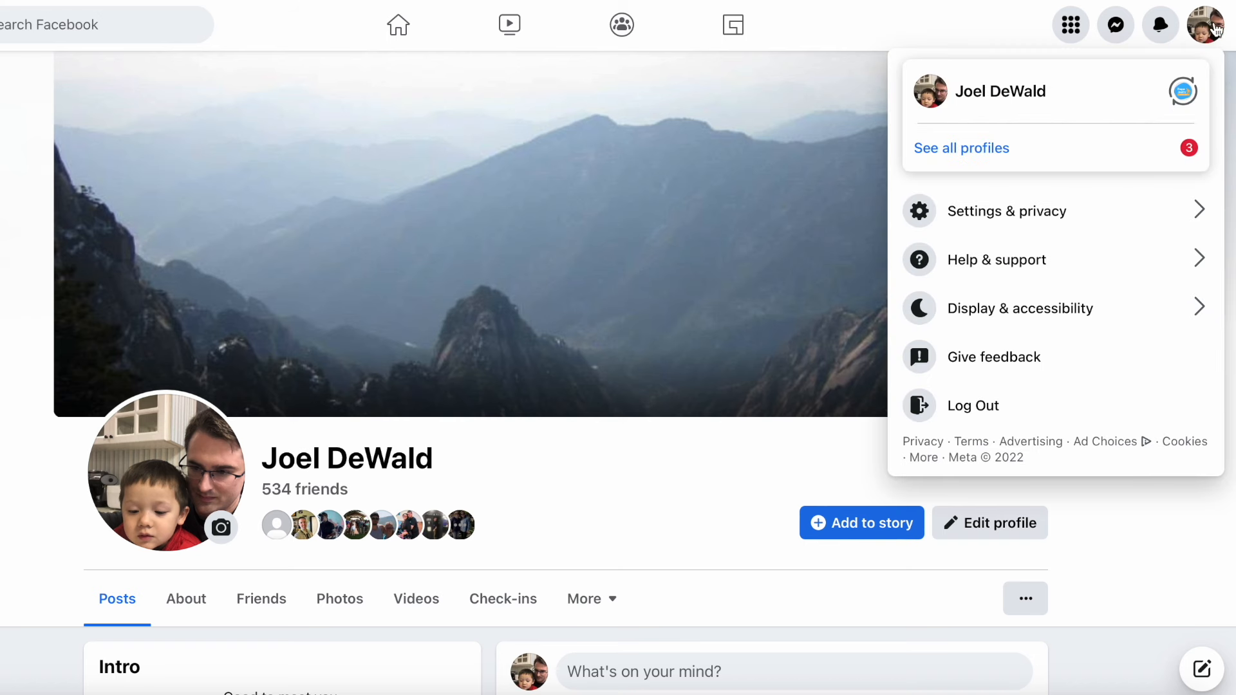
pyautogui.moveTo(1209, 31)
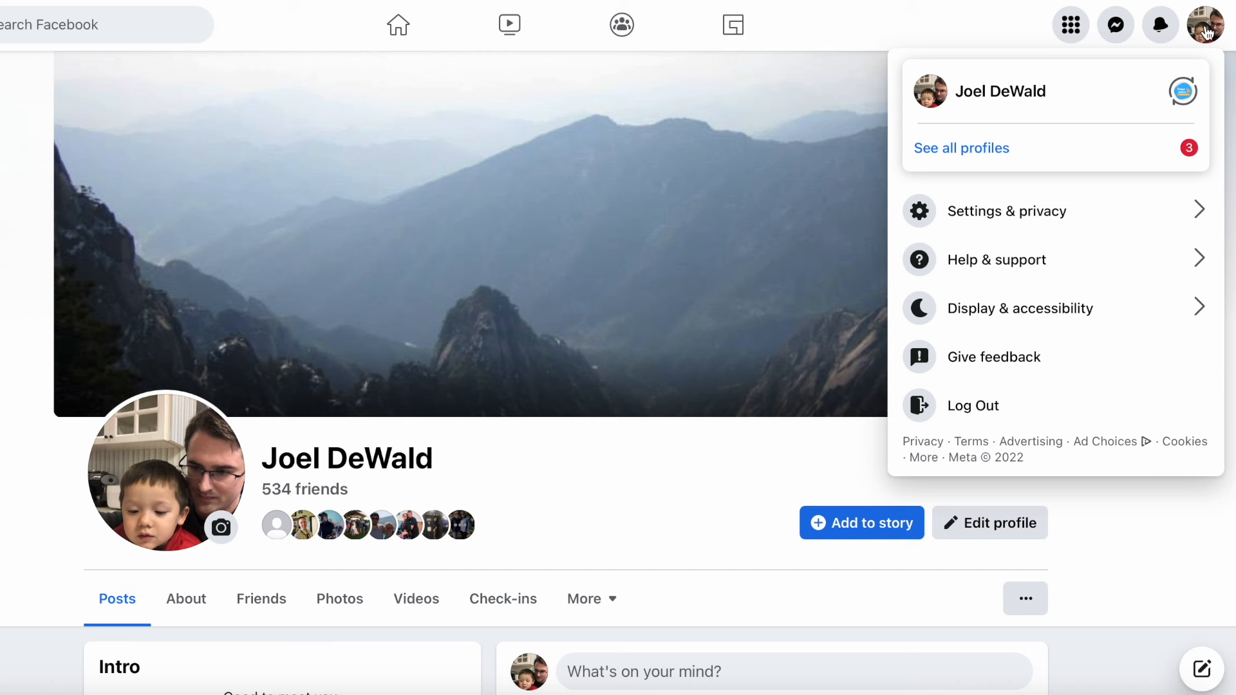
pyautogui.moveTo(1001, 92)
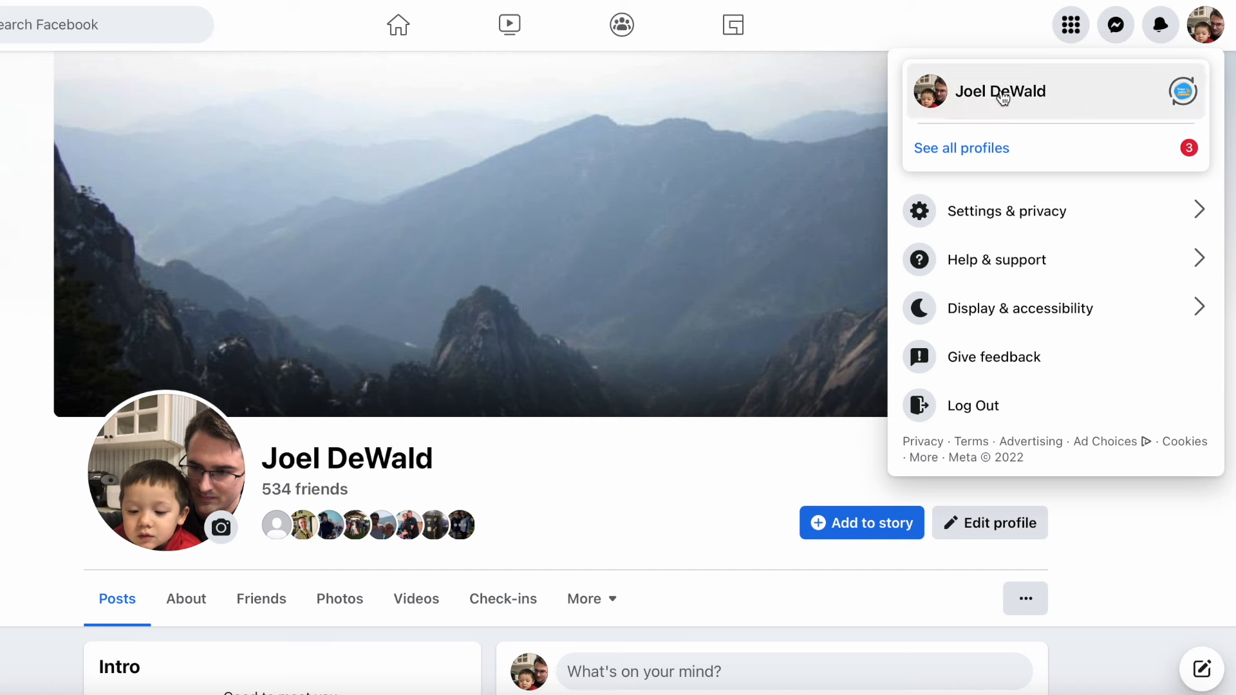
pyautogui.moveTo(1181, 90)
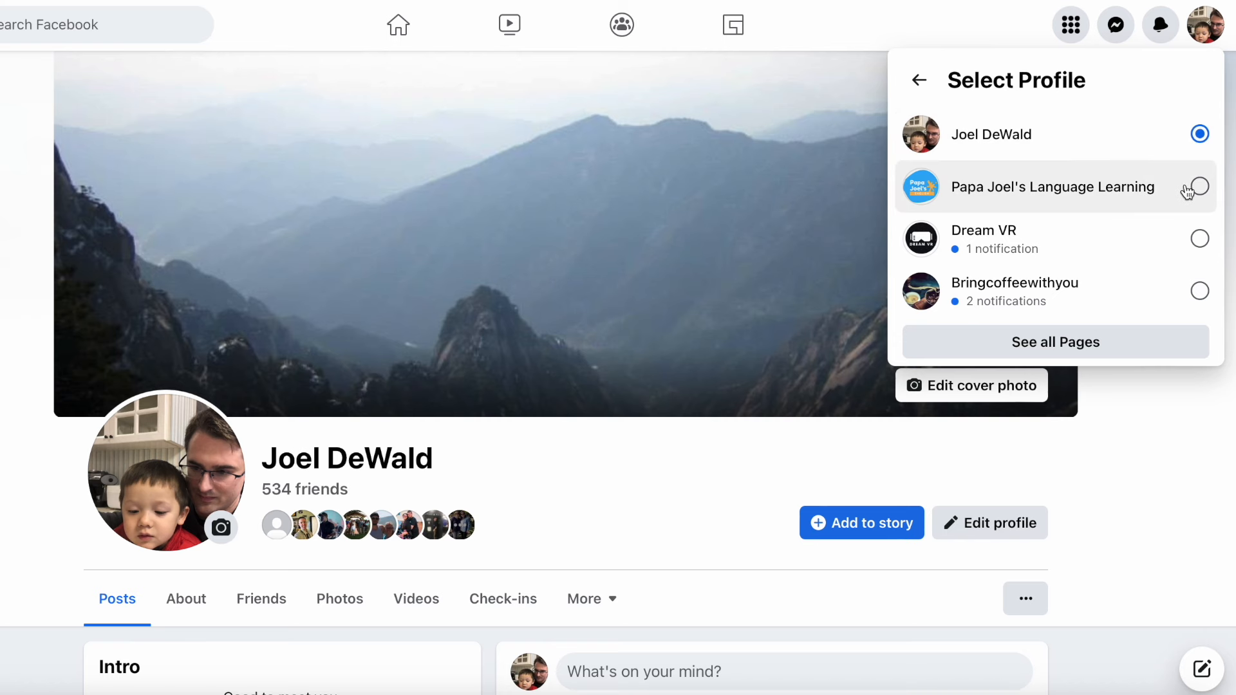
pyautogui.click(1052, 186)
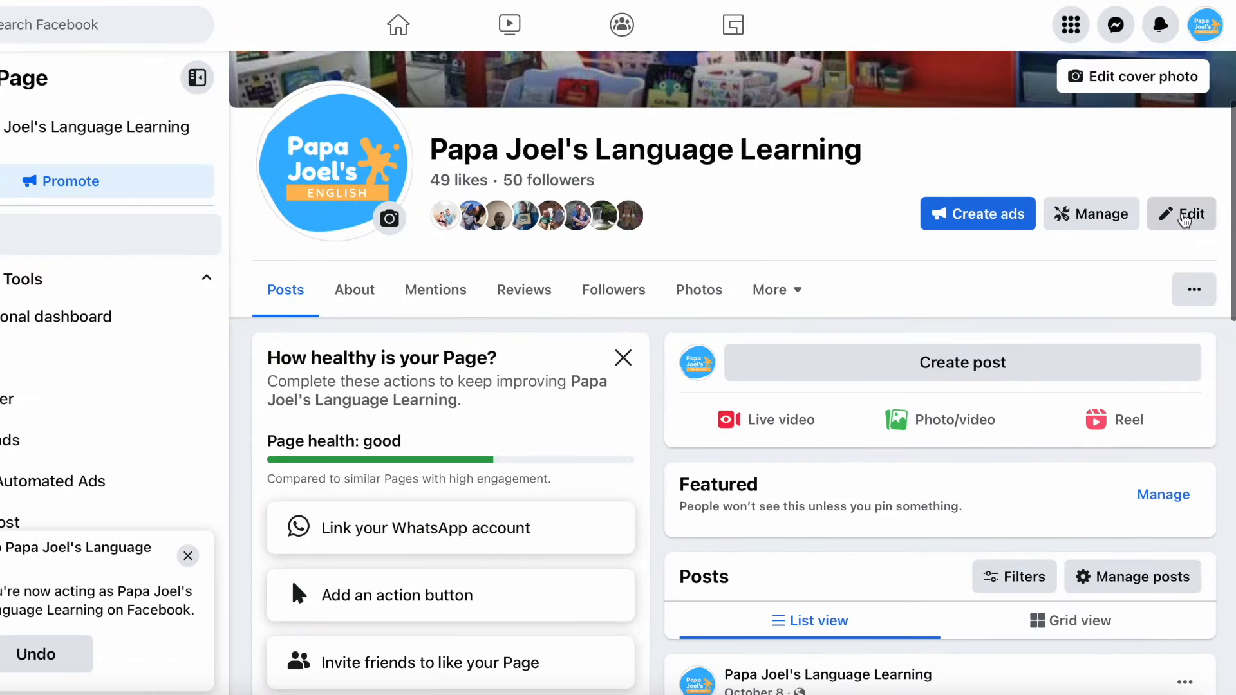
pyautogui.moveTo(845, 328)
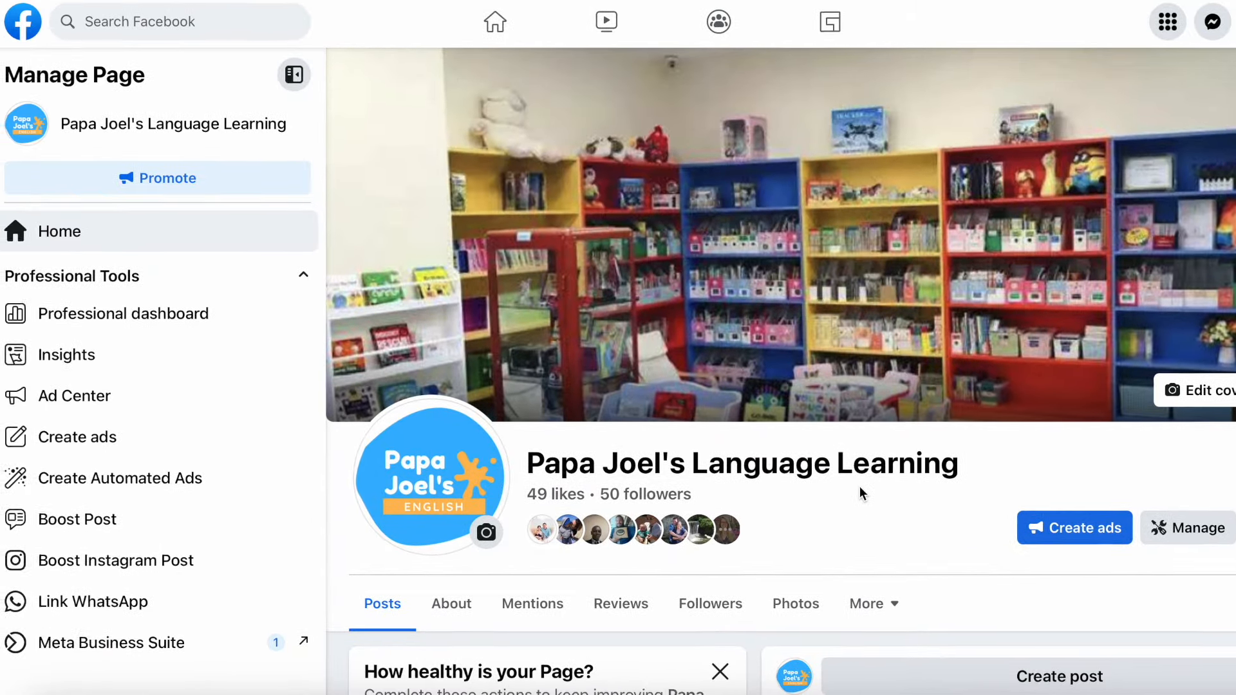
pyautogui.scroll(-3)
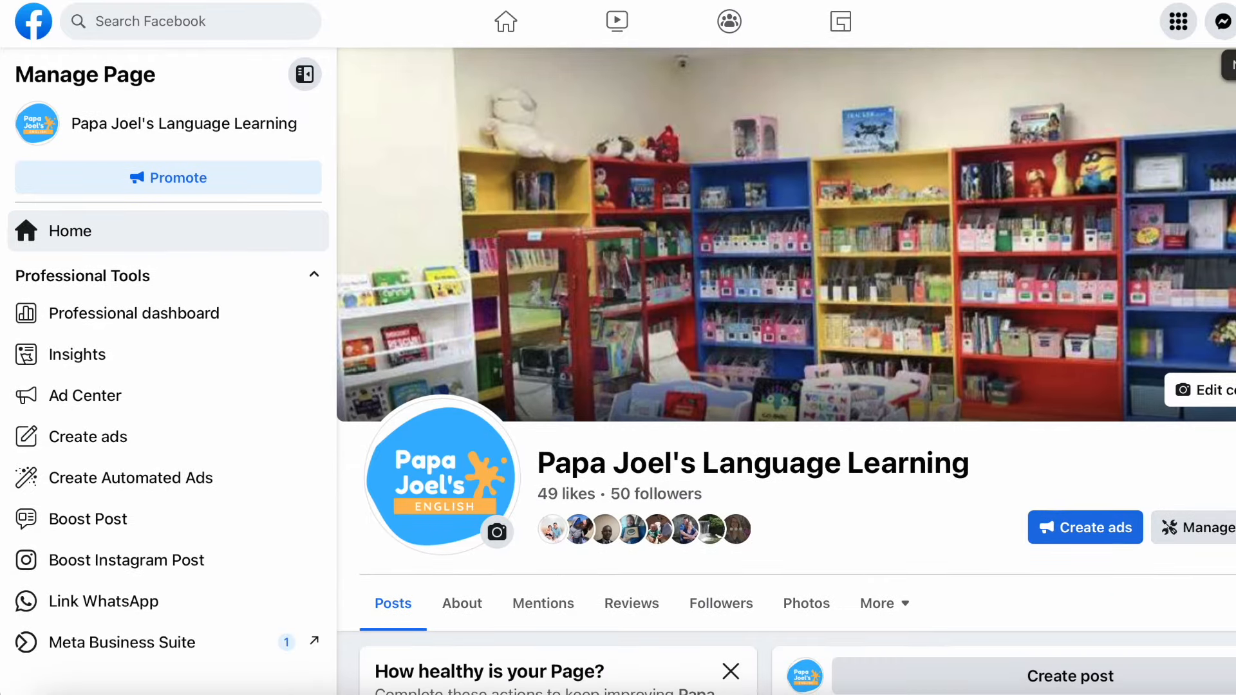
pyautogui.click(1217, 24)
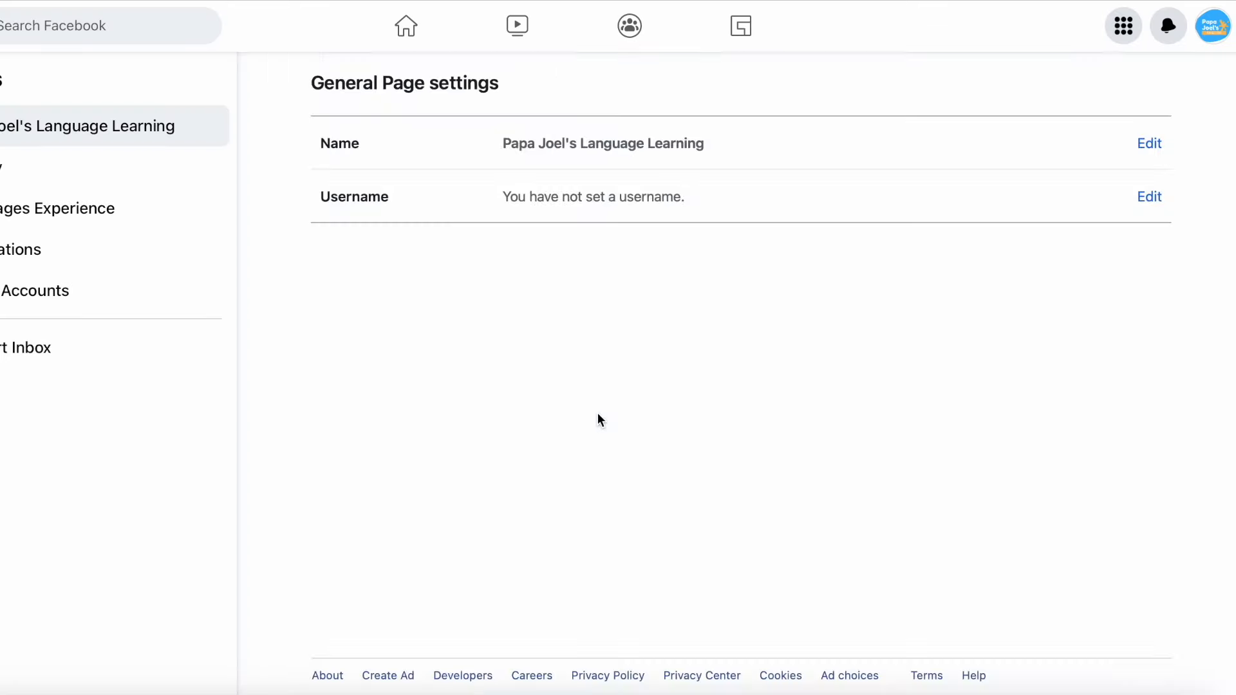
pyautogui.moveTo(619, 240)
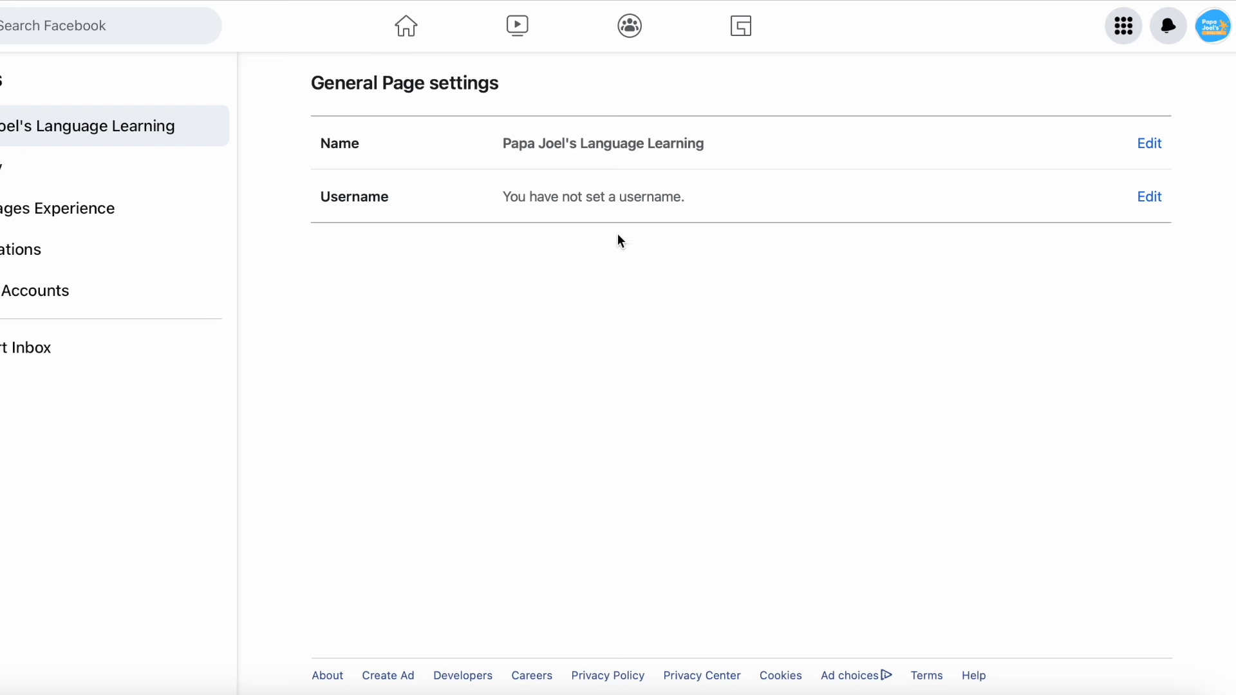
pyautogui.moveTo(773, 80)
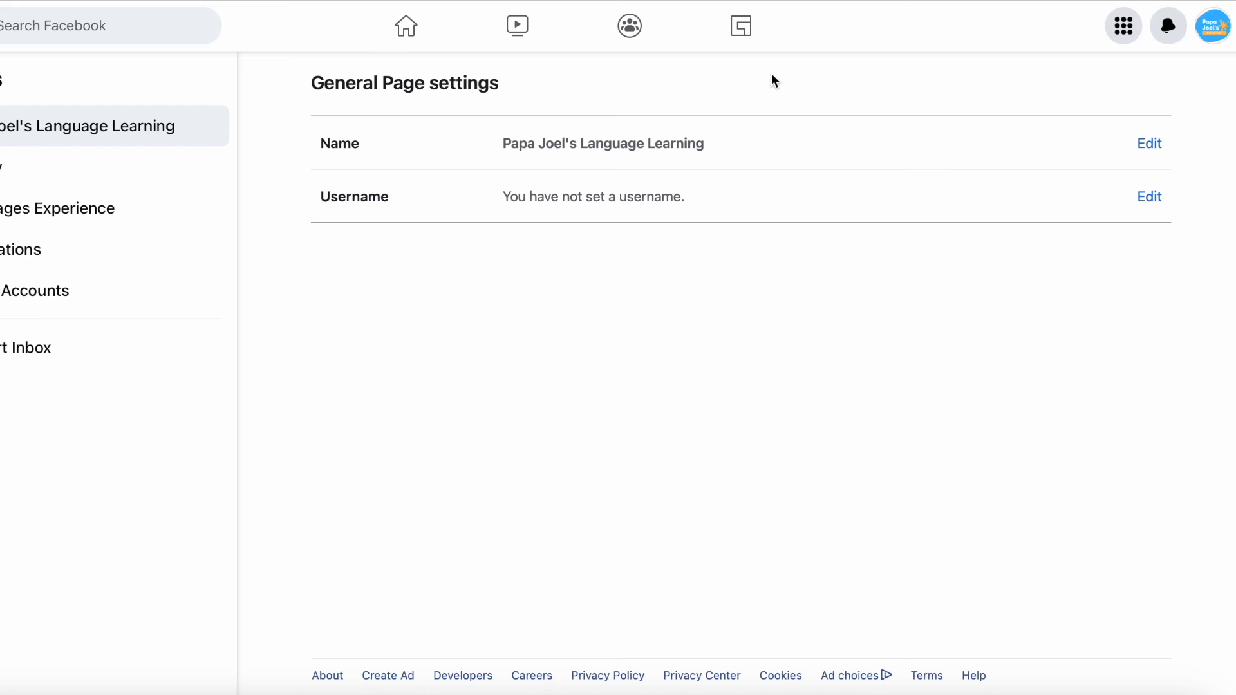
pyautogui.moveTo(1158, 183)
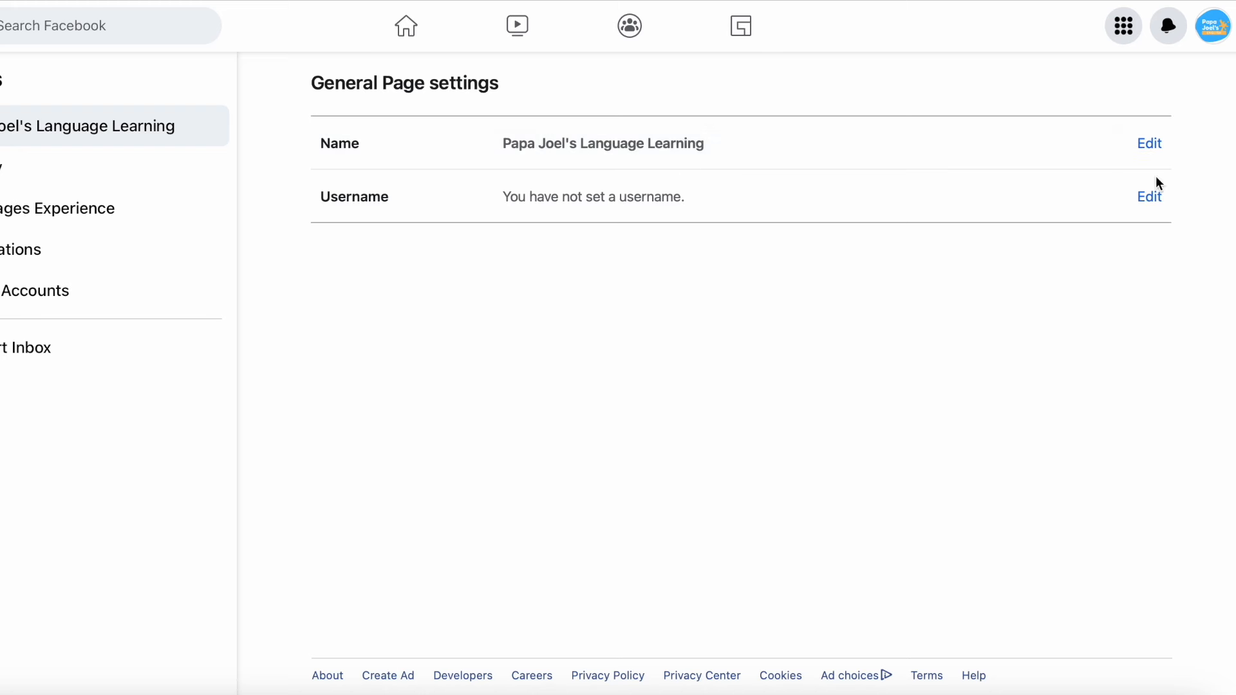
# Begin editing the Page name in General Page settings.
pyautogui.click(1147, 143)
pyautogui.write("Papa Joel's English")
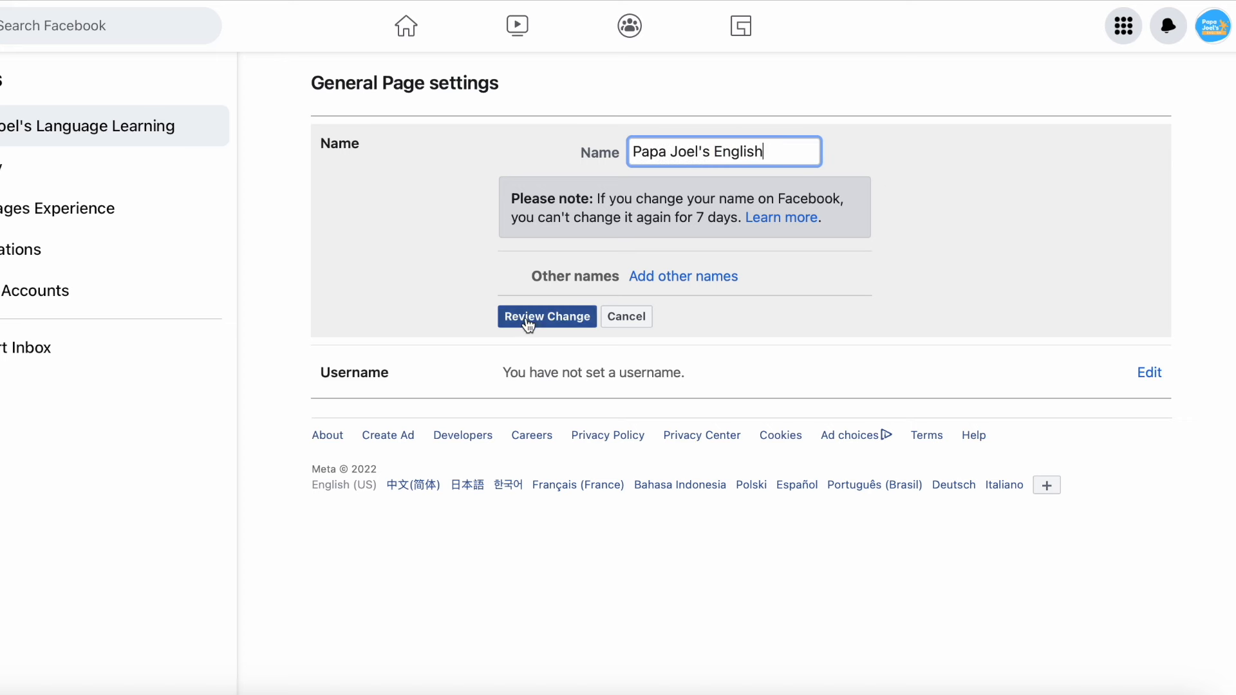
pyautogui.moveTo(544, 323)
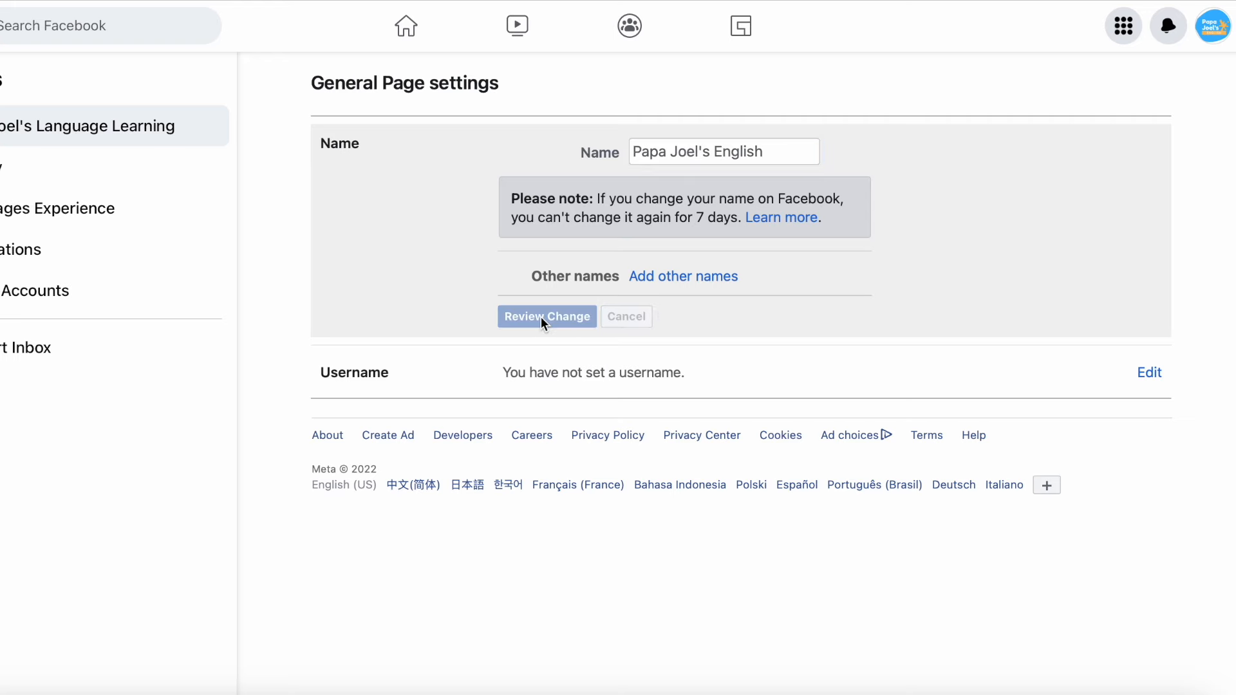
# Review the name change from Papa Joel's Language Learning to Papa Joel's English.
pyautogui.click(547, 315)
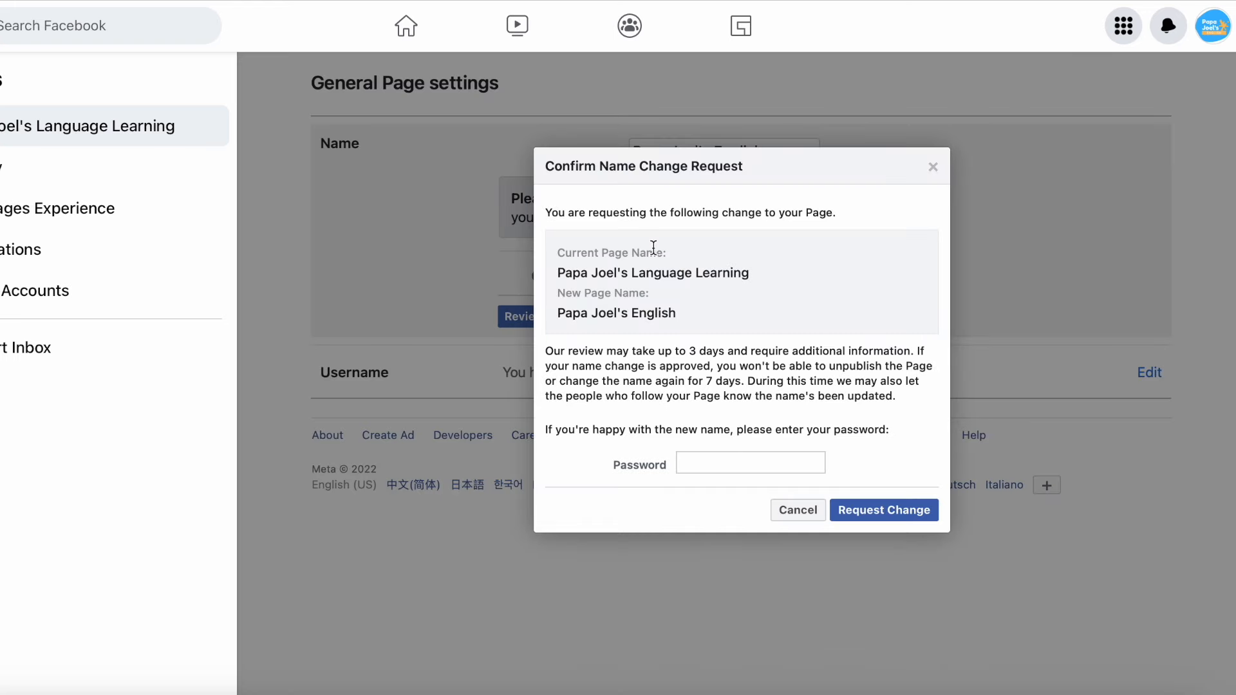
pyautogui.moveTo(604, 288)
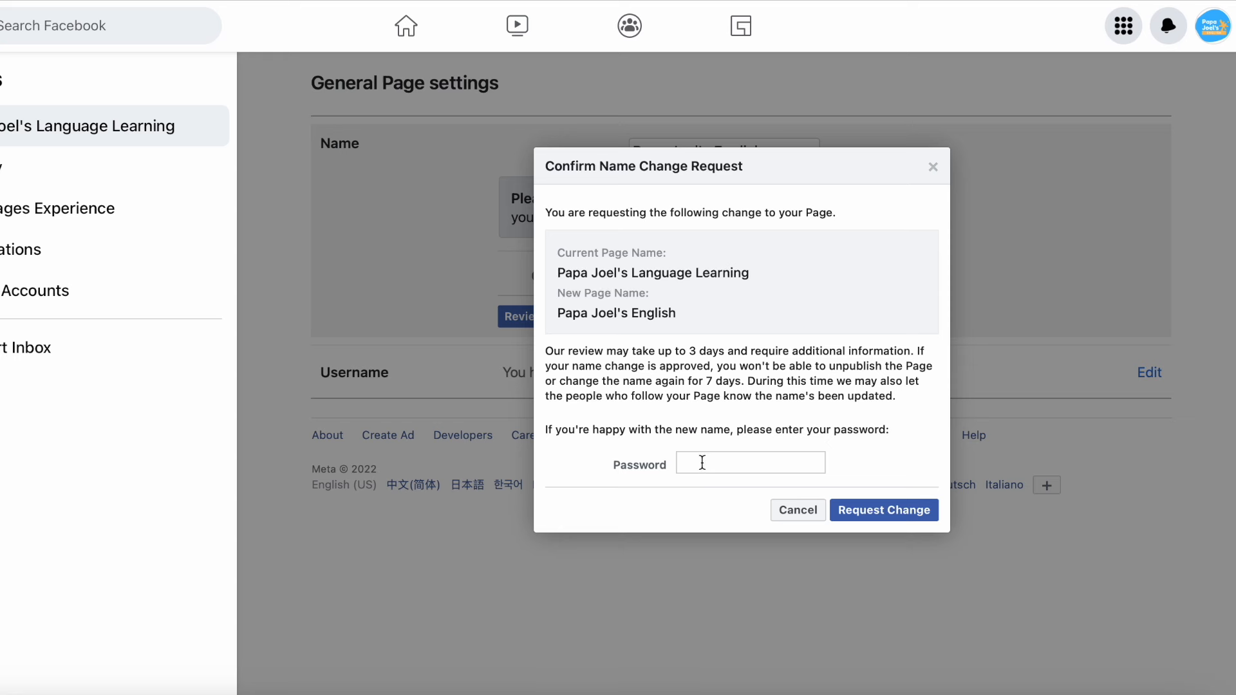
# Confirm with the account password and request the rename to Papa Joel's English.
pyautogui.click(749, 462)
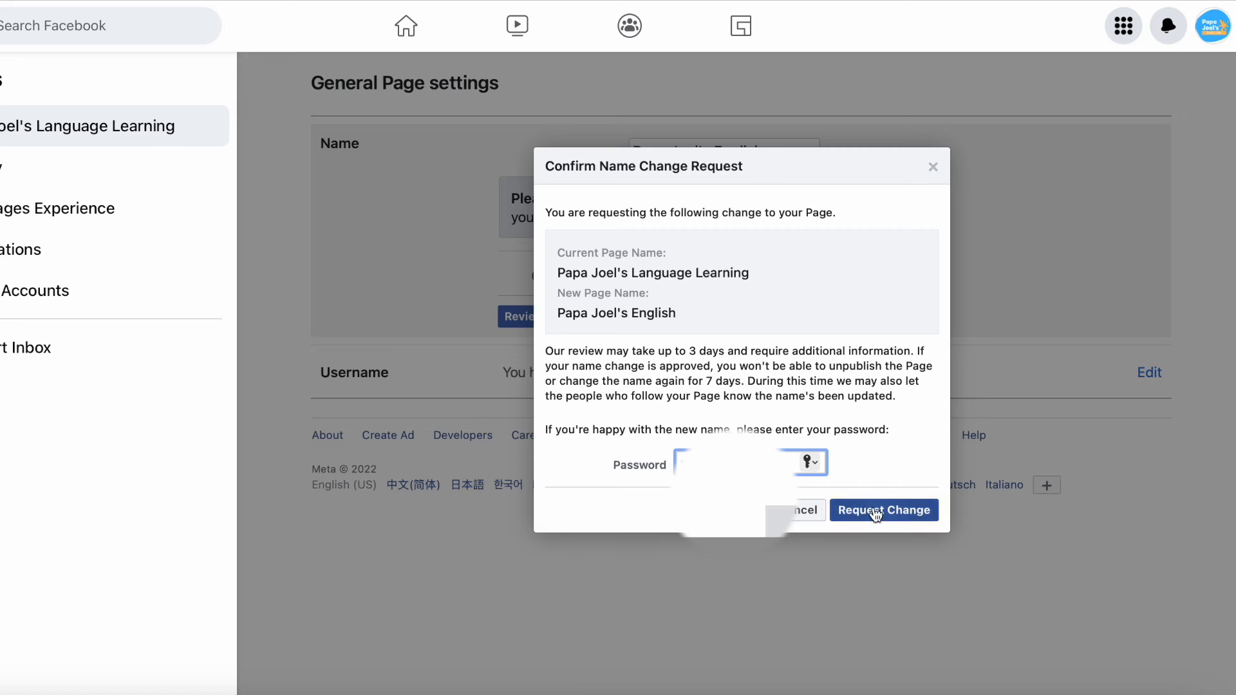
pyautogui.click(884, 510)
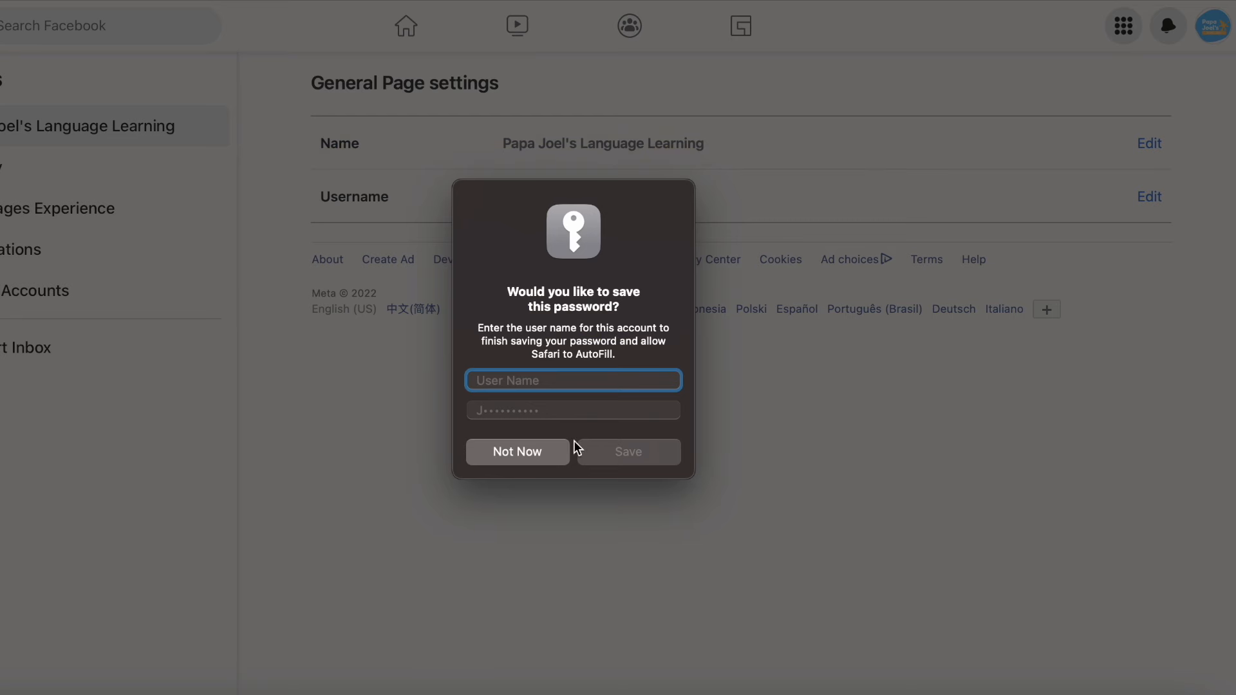
pyautogui.click(516, 452)
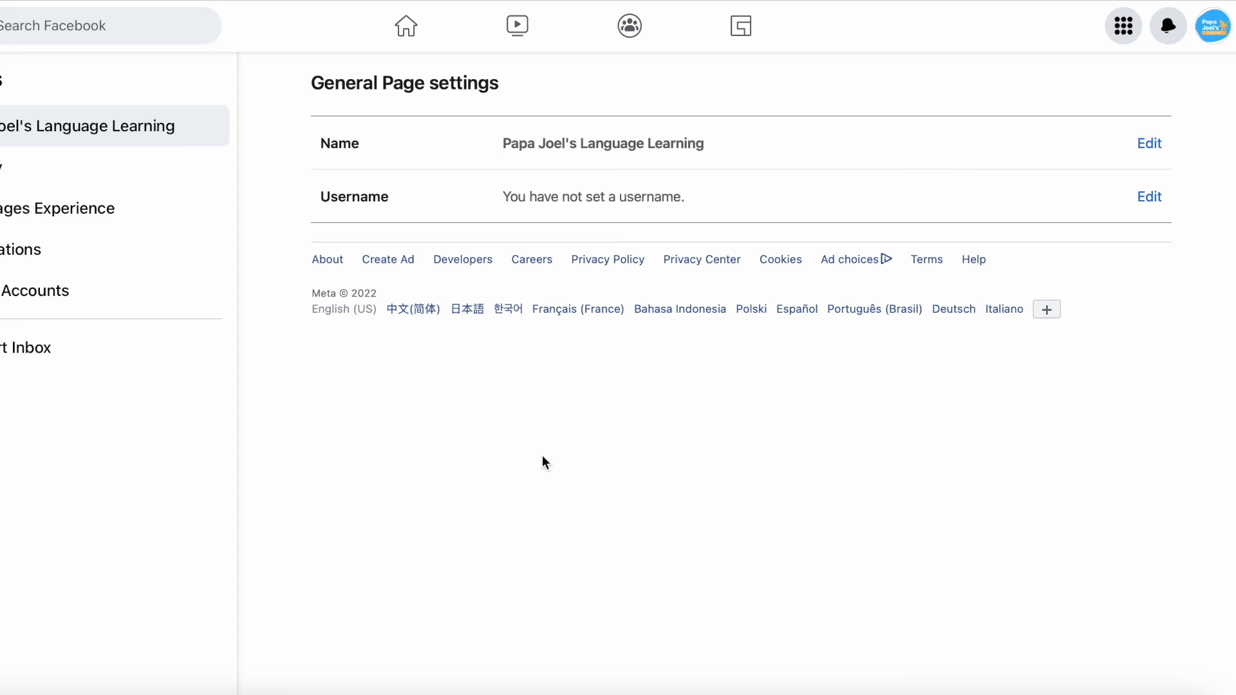
pyautogui.moveTo(680, 309)
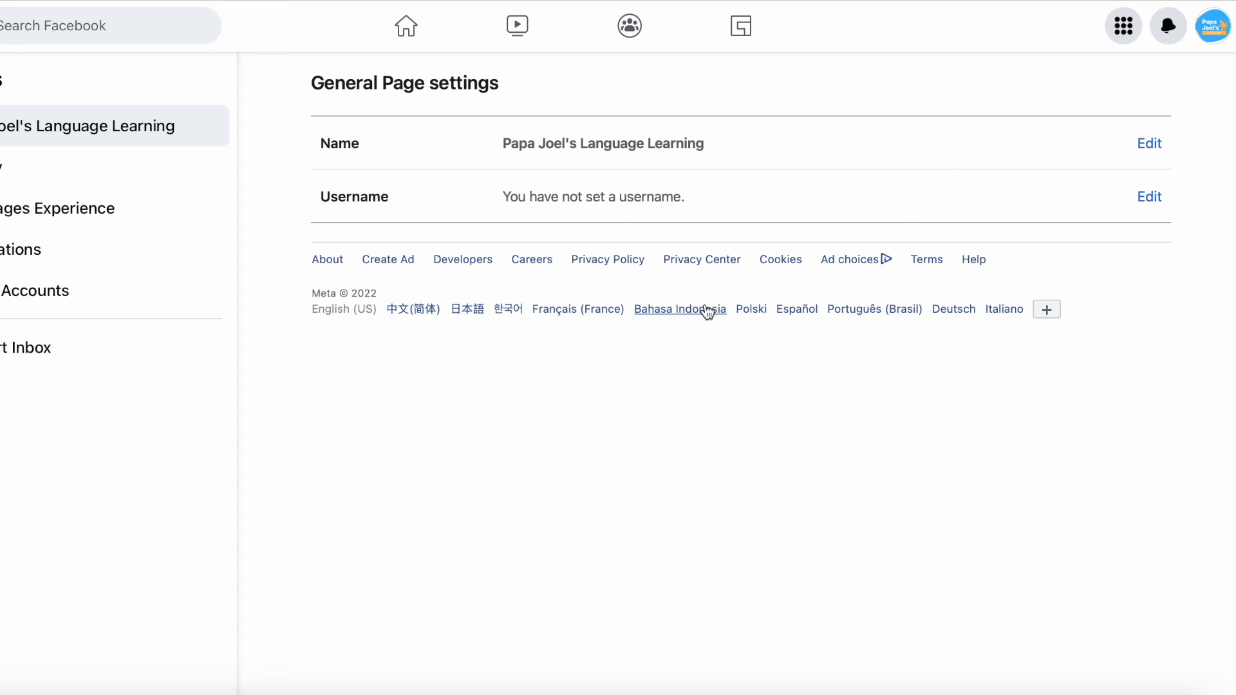
pyautogui.moveTo(1019, 124)
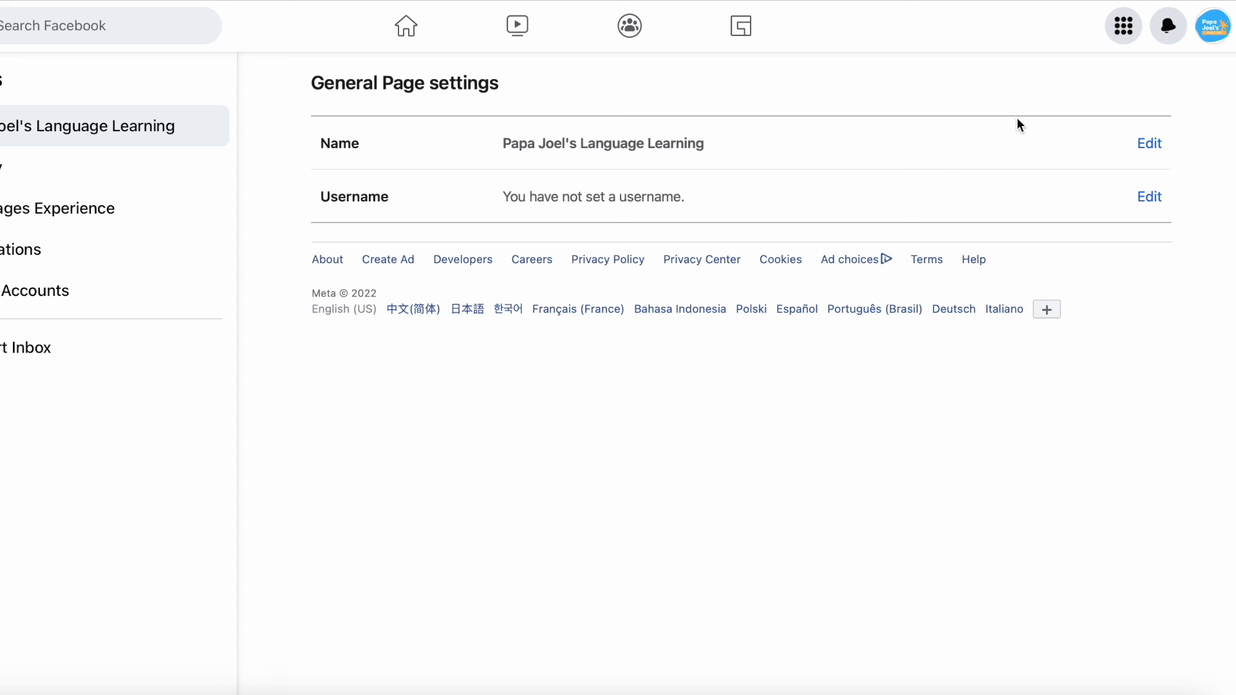
pyautogui.moveTo(1092, 155)
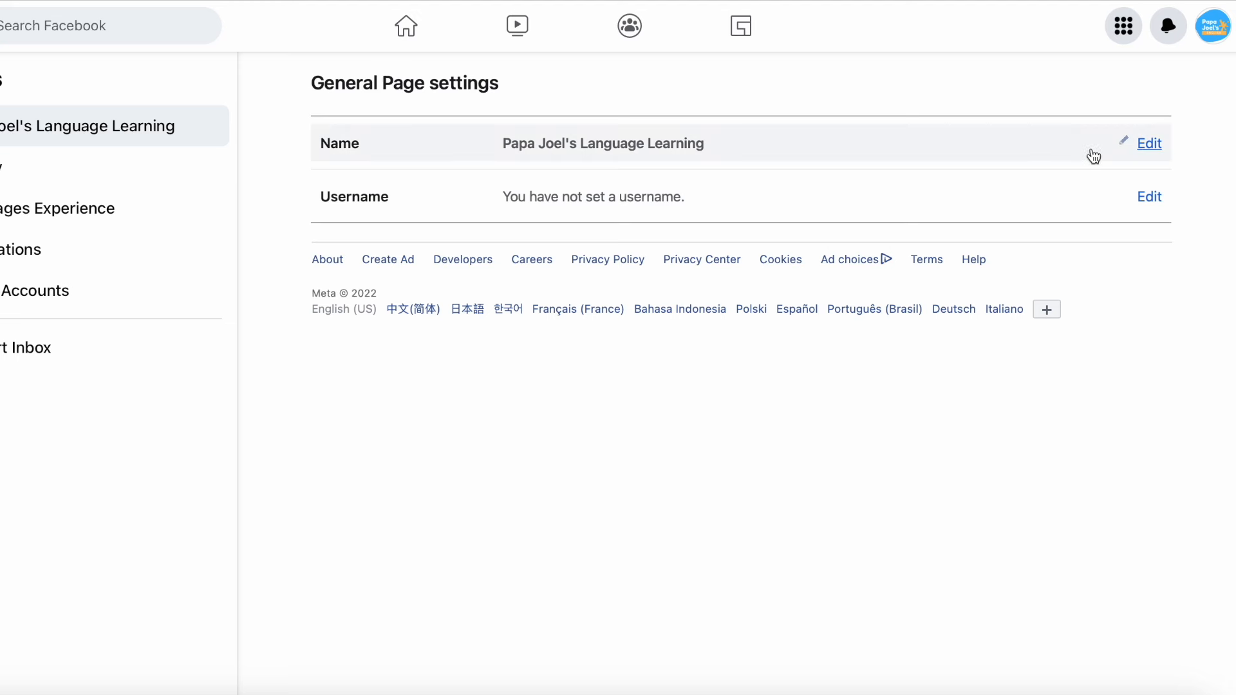
pyautogui.moveTo(793, 161)
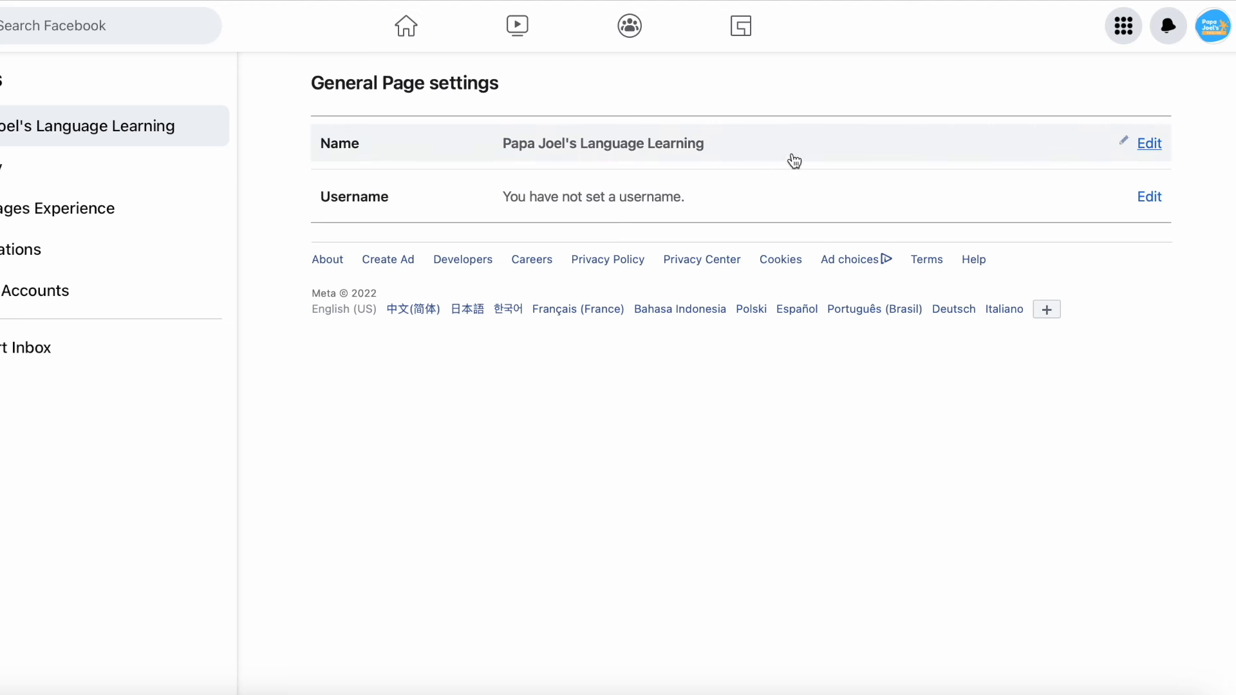
pyautogui.moveTo(1137, 157)
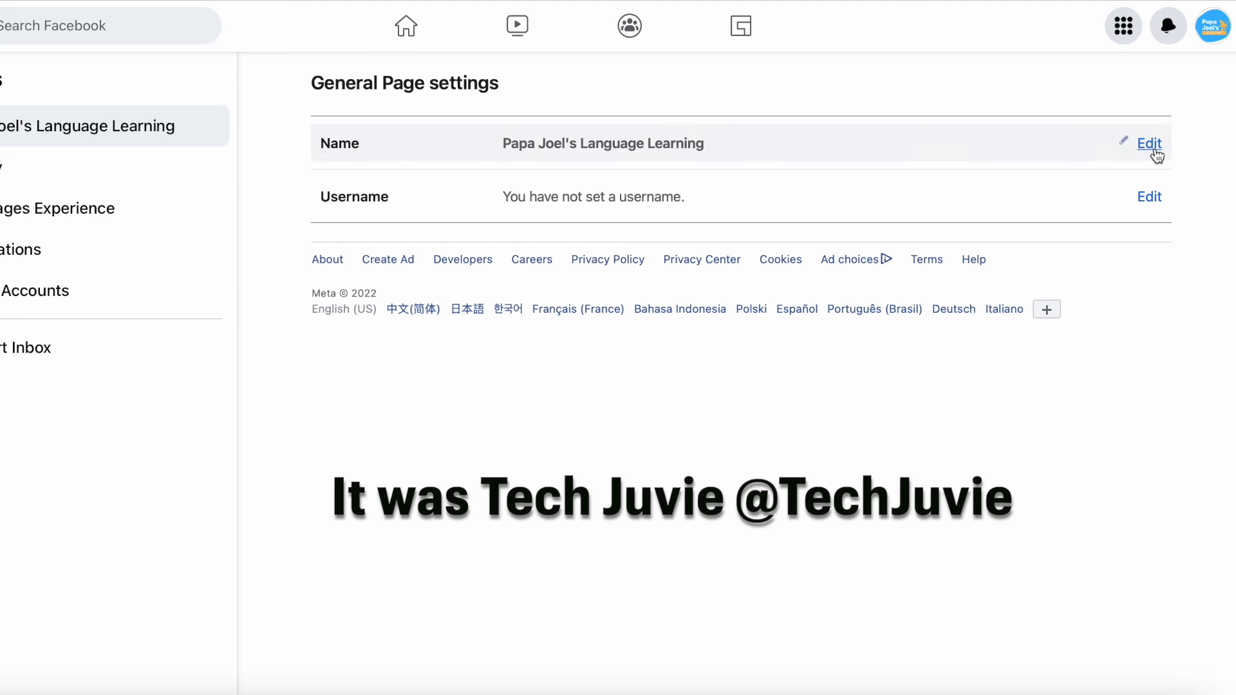
pyautogui.moveTo(762, 92)
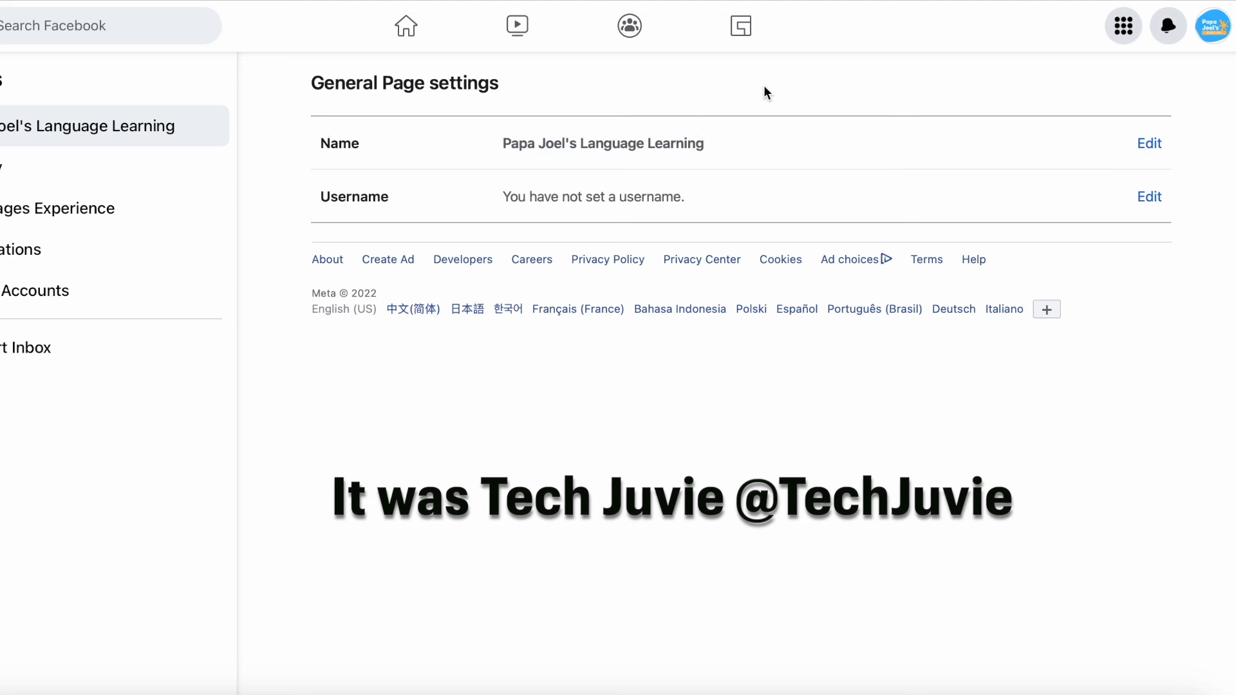
pyautogui.click(1212, 25)
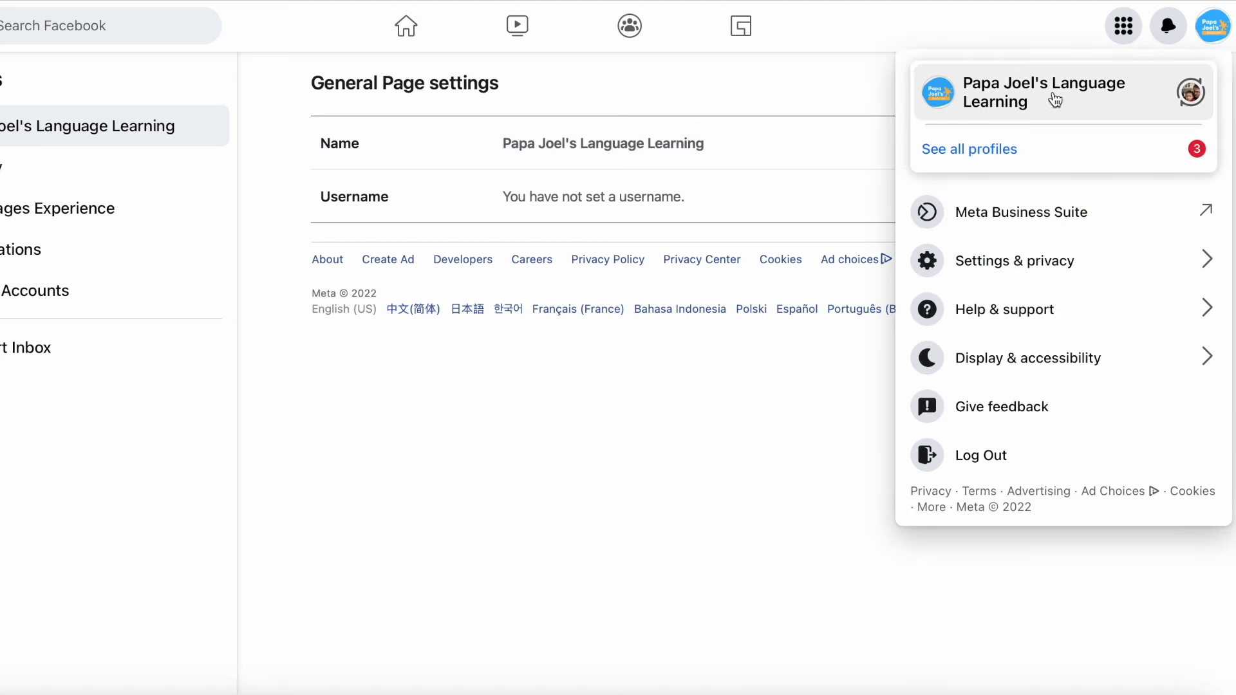
pyautogui.moveTo(1090, 105)
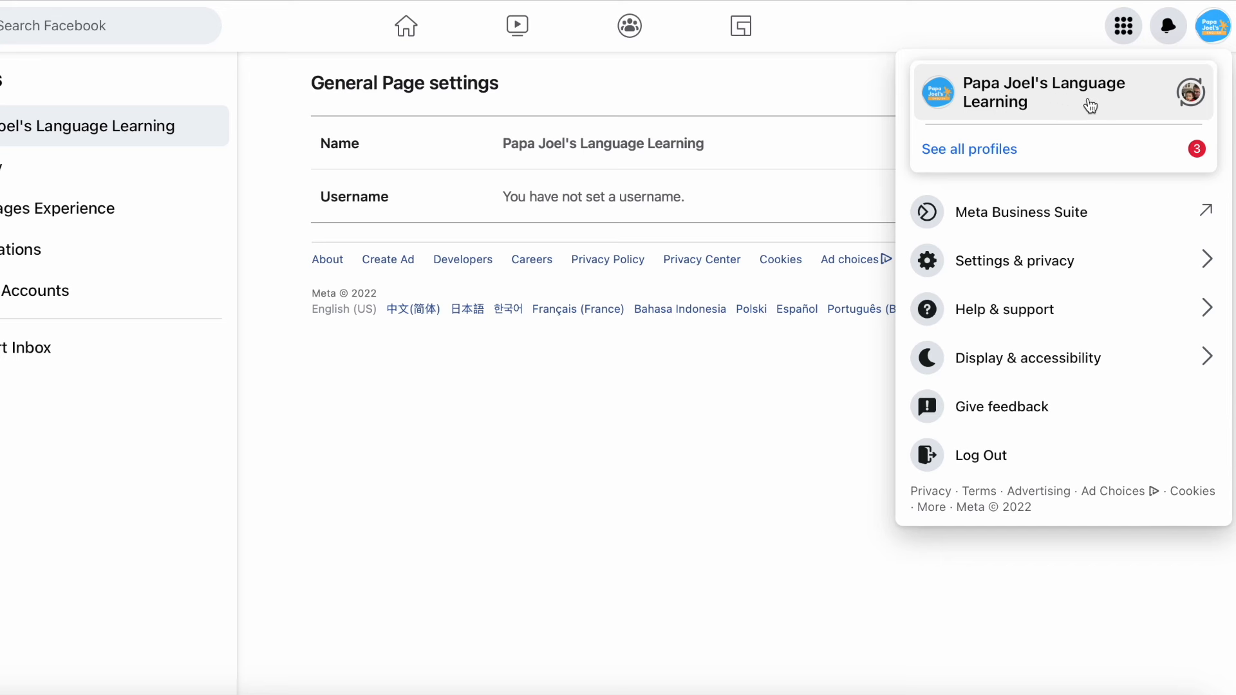
pyautogui.moveTo(1105, 114)
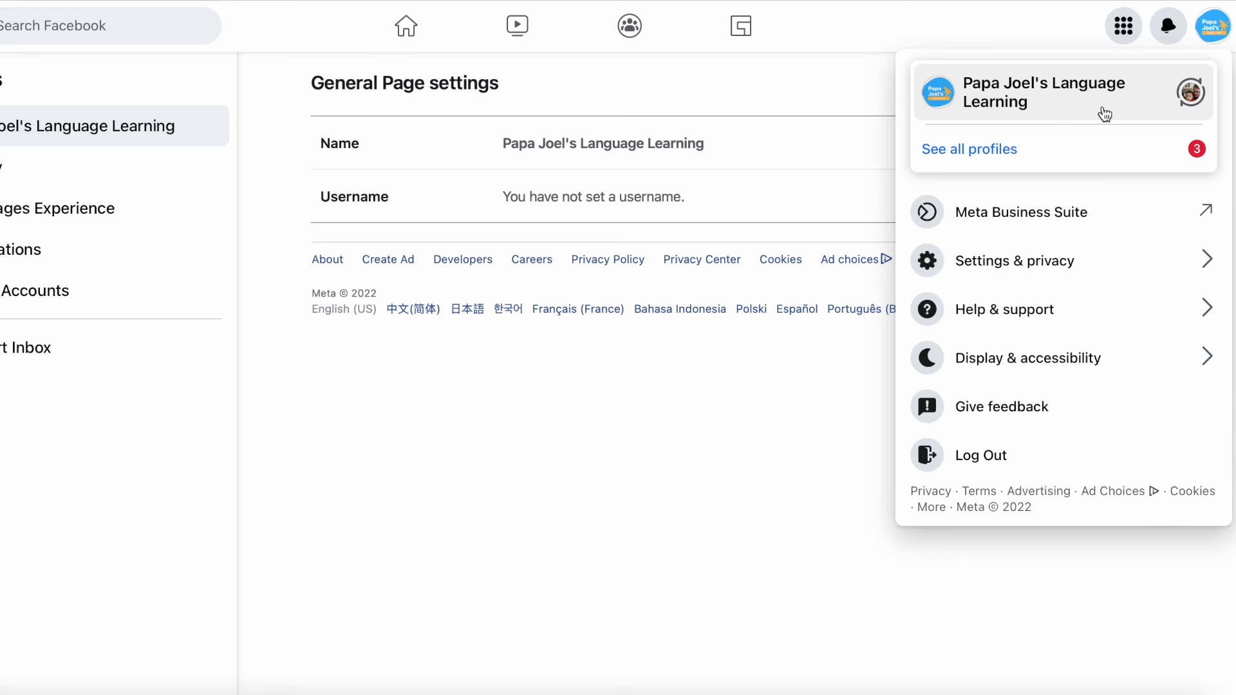